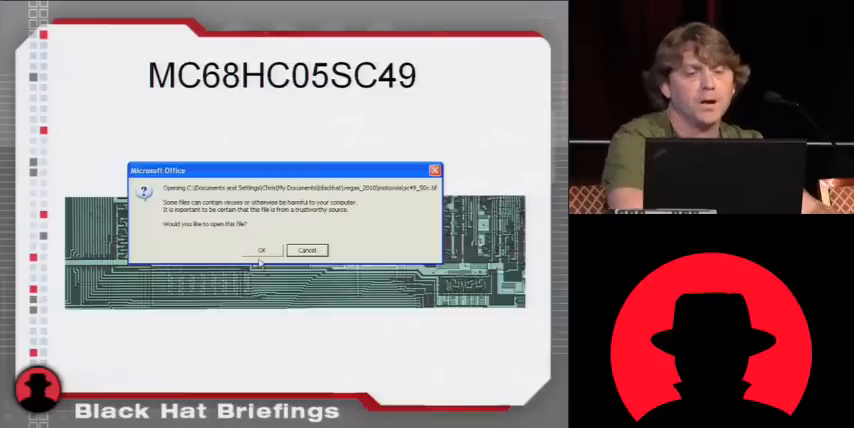
# Step: Confirm the Office security warning with OK so the MC68HC05SC49 micrograph opens in ACDSee
pyautogui.click(264, 250)
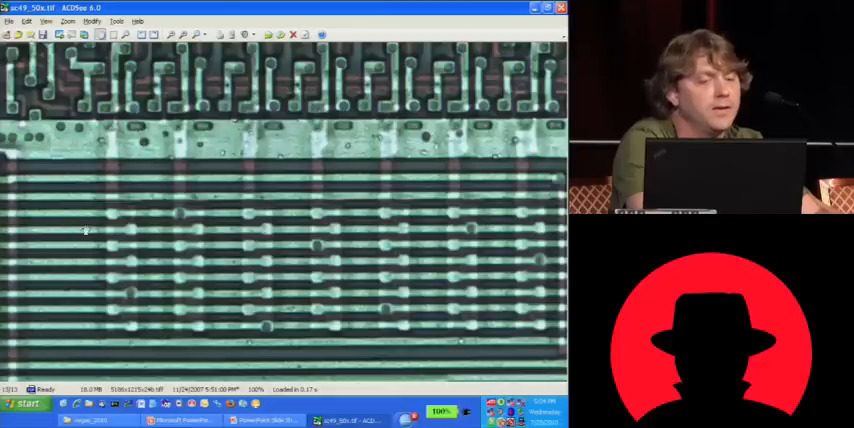
pyautogui.moveTo(84, 316)
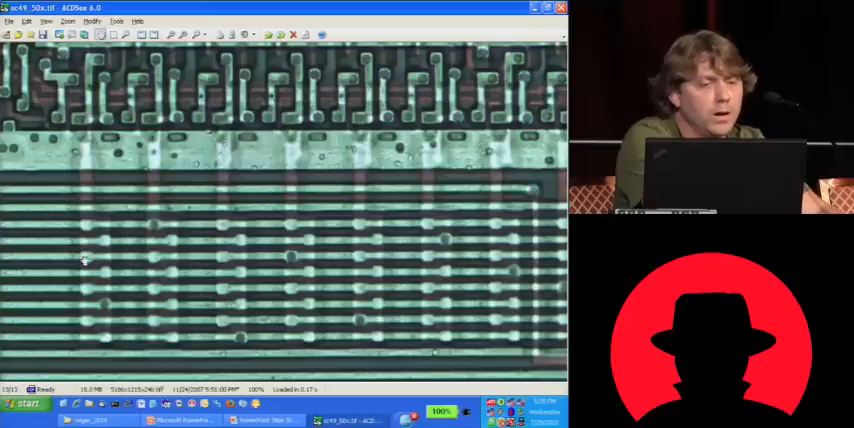
pyautogui.moveTo(84, 140)
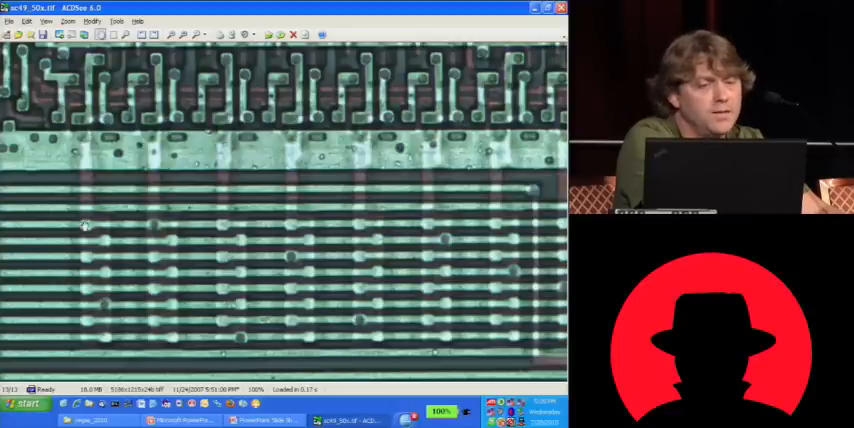
pyautogui.moveTo(156, 224)
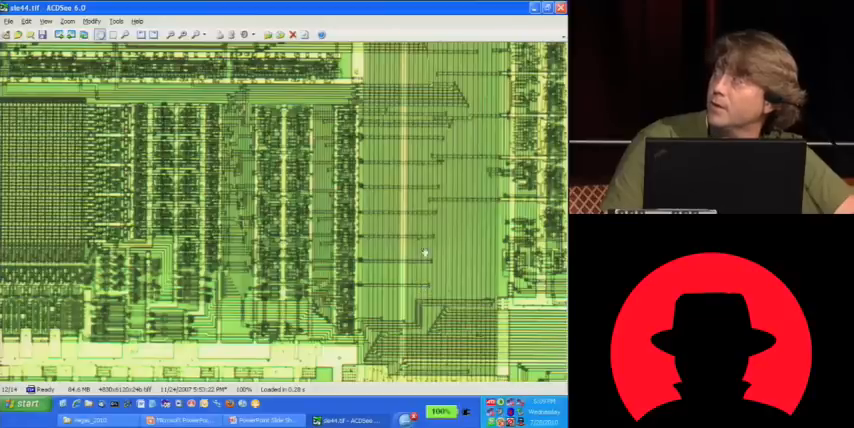
pyautogui.moveTo(436, 110)
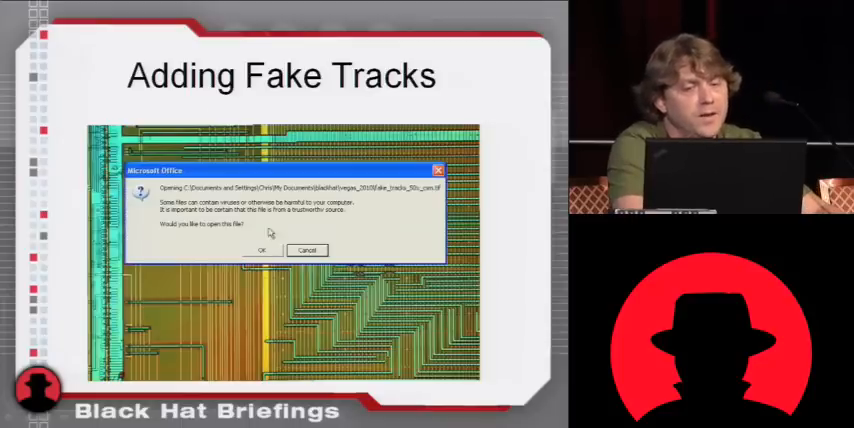
# Step: Confirm the security warning with OK to view the fake-tracks micrograph in ACDSee
pyautogui.click(264, 250)
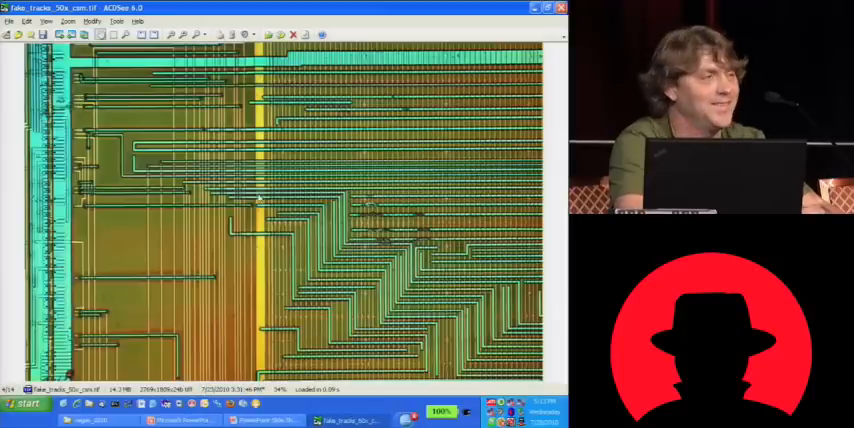